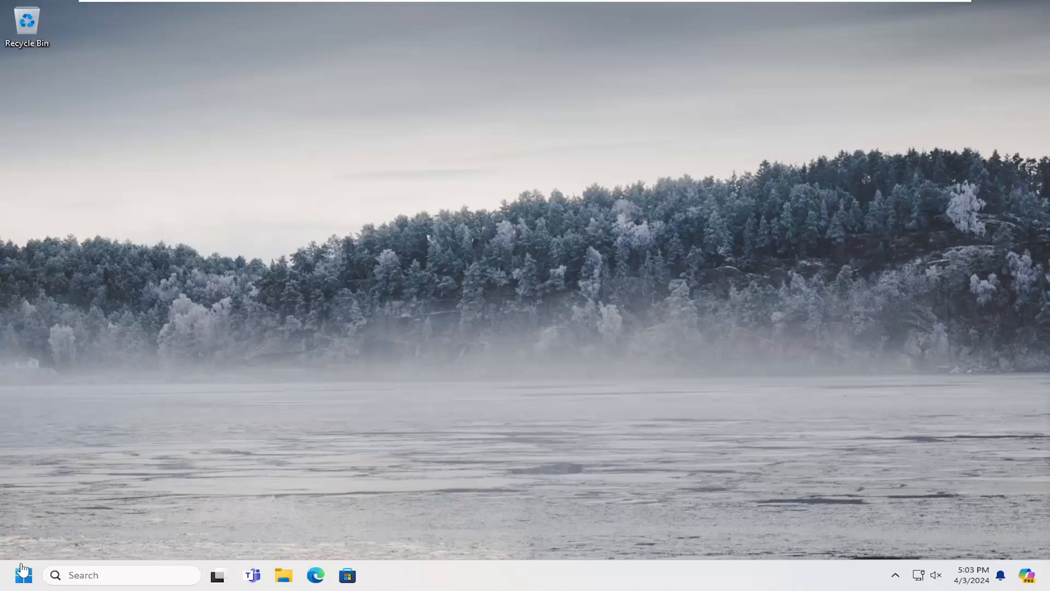
Search Start for 'windows feature' and bring up Turn Windows features on or off.
text(windows PowerShell)
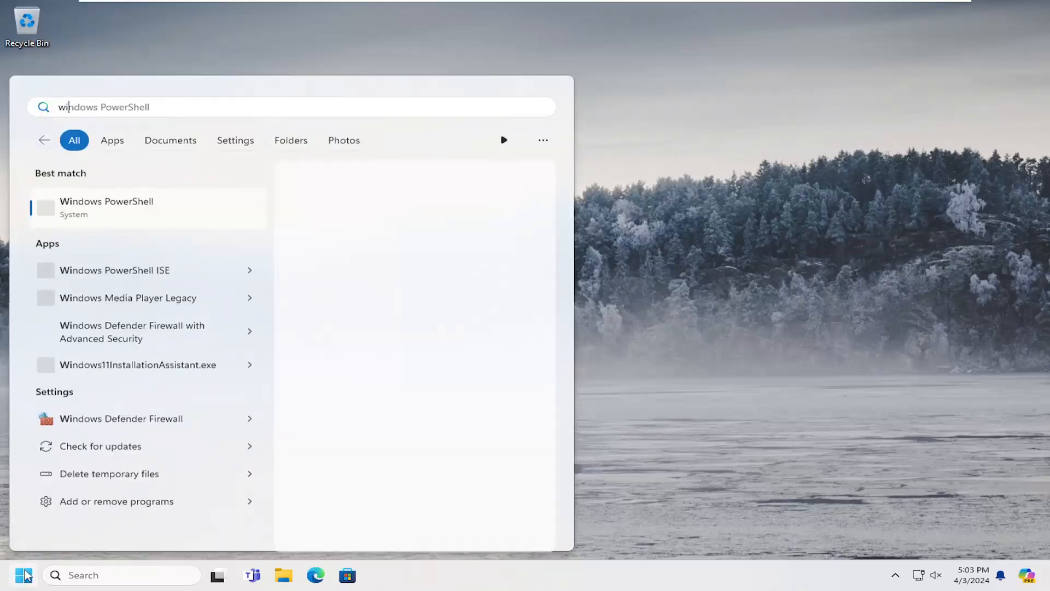
text(windows feature)
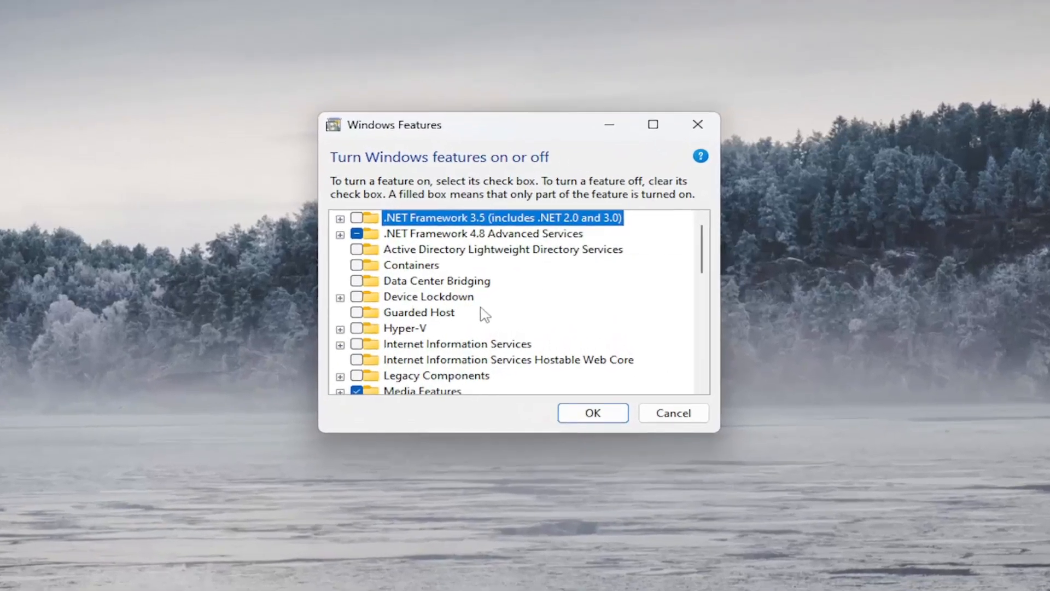
Tick Windows Subsystem for Linux and Virtual Machine Platform in the feature list.
scroll(down, 3)
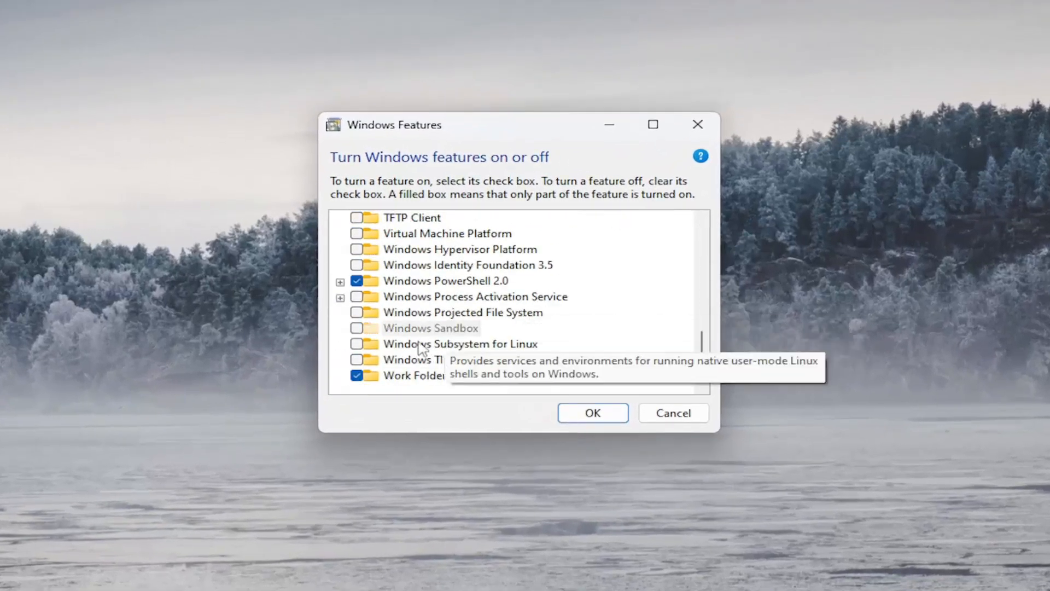
click(357, 344)
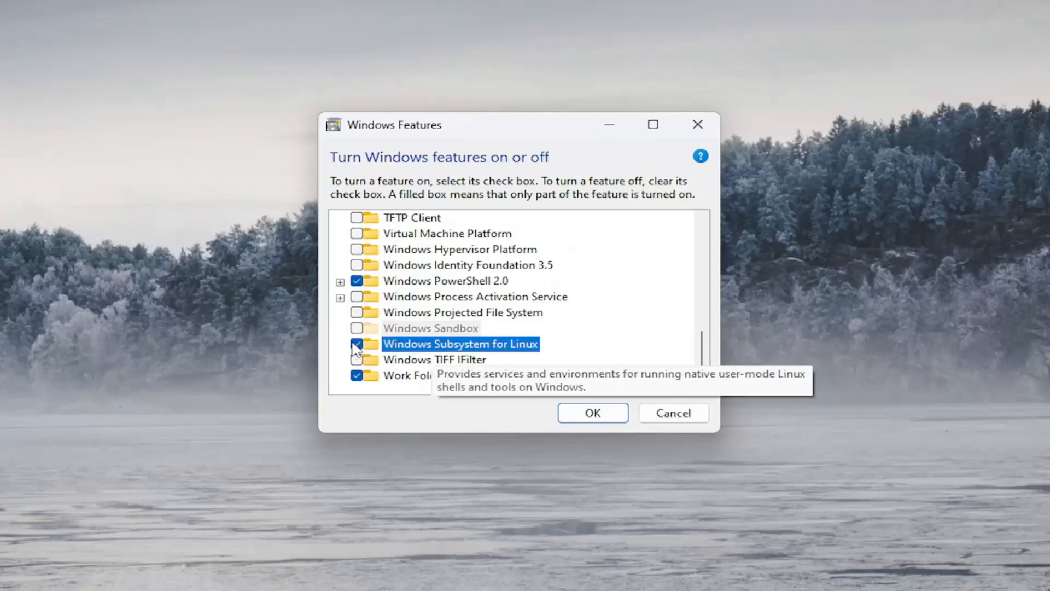
click(355, 344)
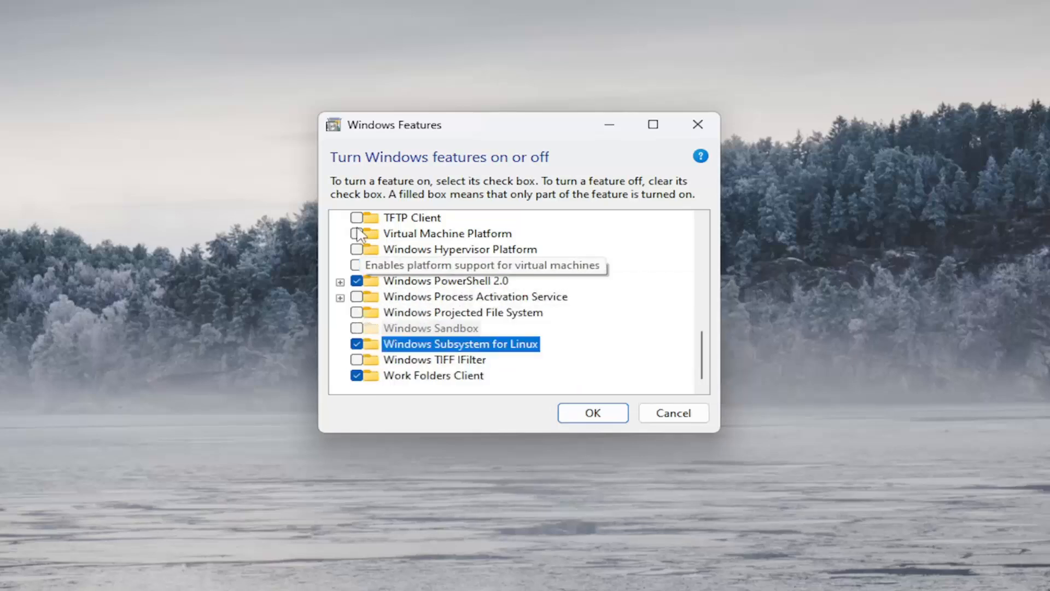
click(357, 234)
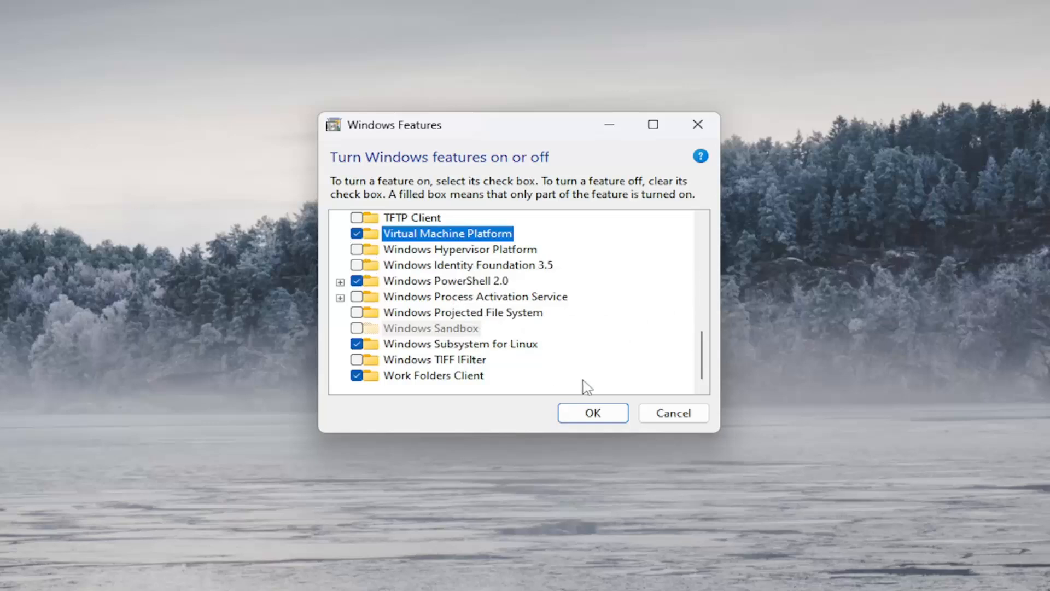
Confirm the feature changes with OK and choose Restart now to finish installing.
click(592, 413)
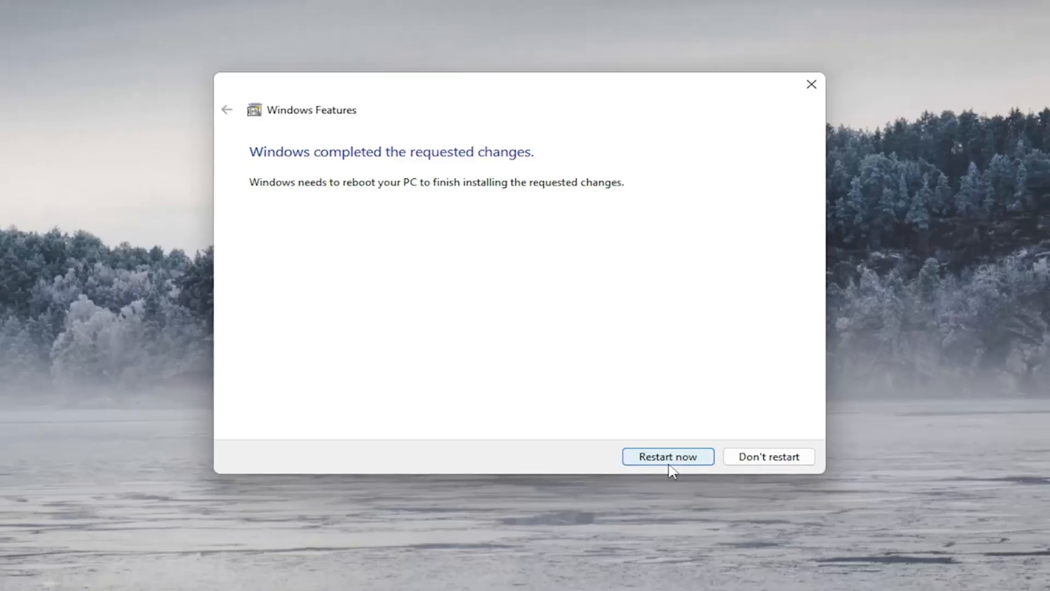
click(667, 456)
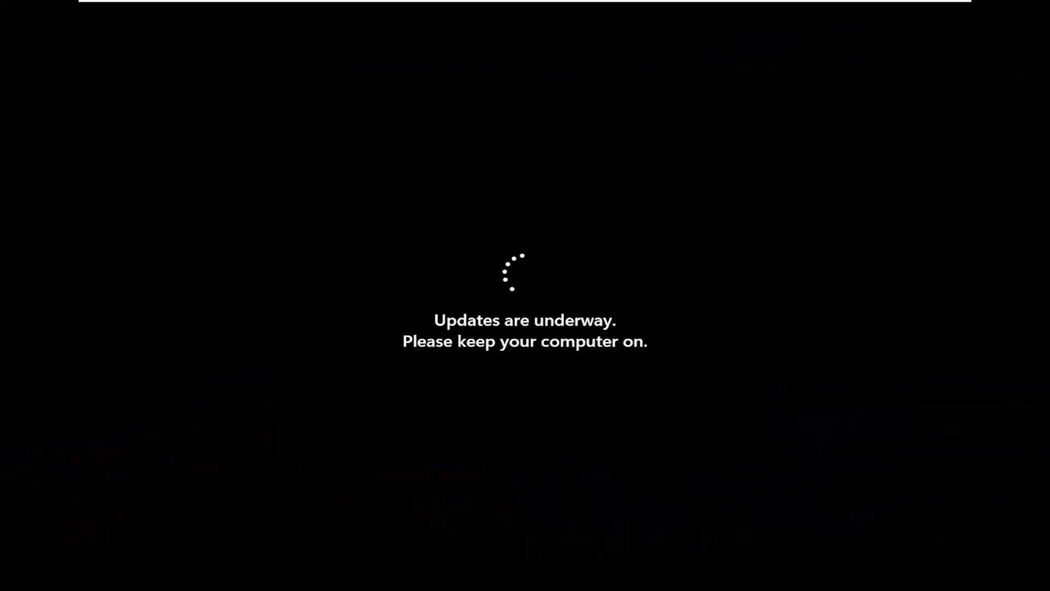